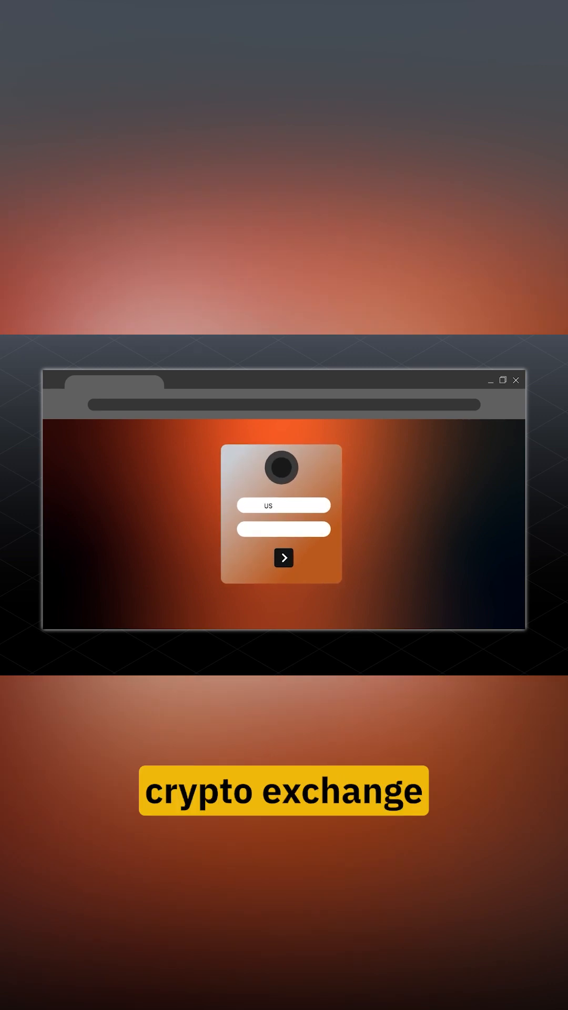
# Advance the animation until the login form fades out, leaving the empty orange-glow browser window.
pyautogui.click(283, 557)
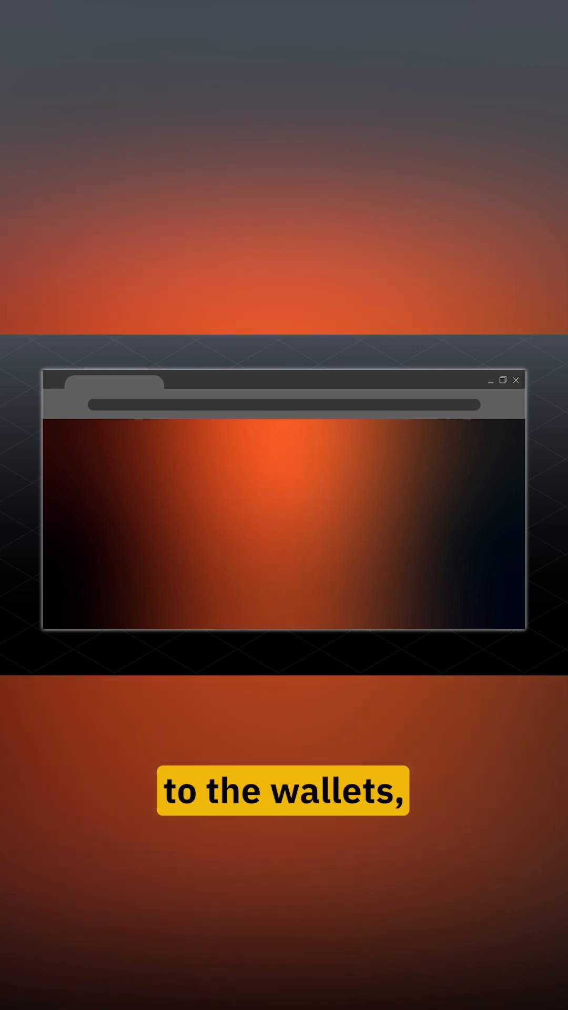